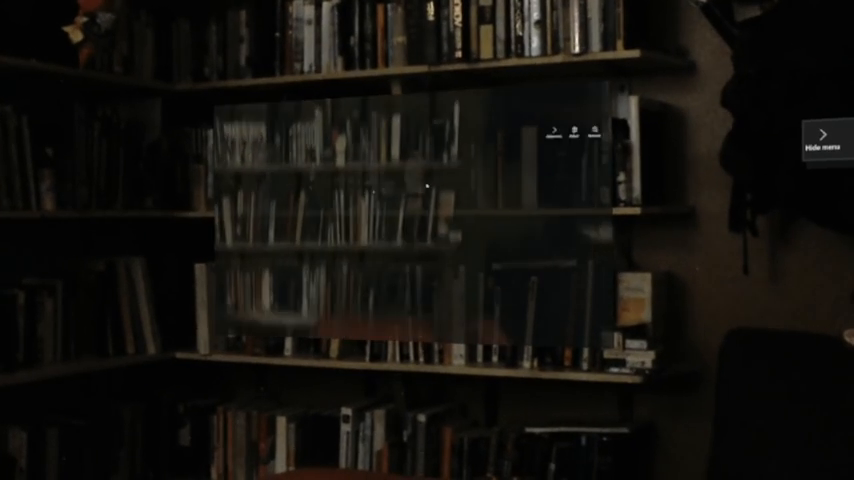
Step: Air-tap the holographic window over the bookshelf so its video starts playing
left_click(822, 133)
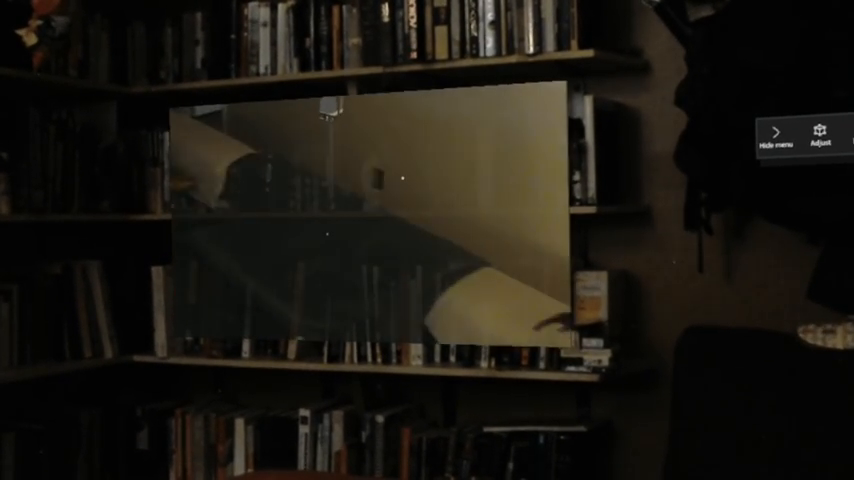